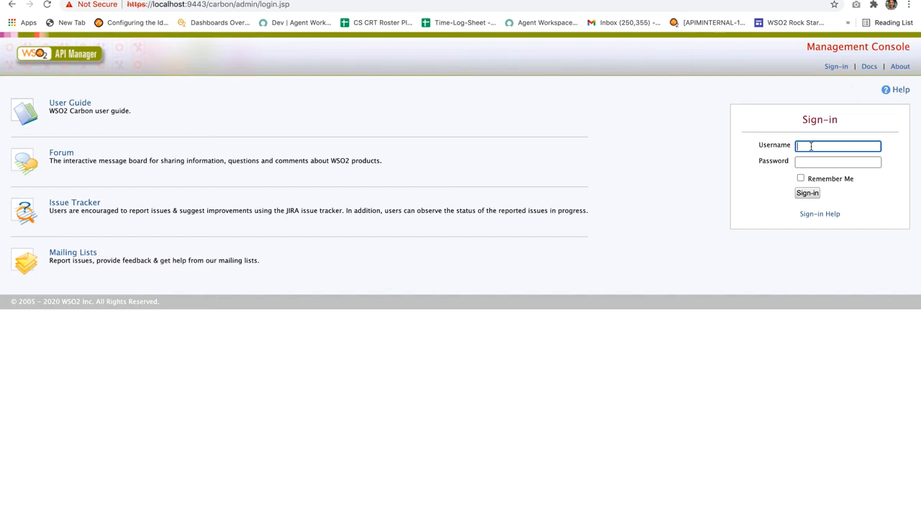
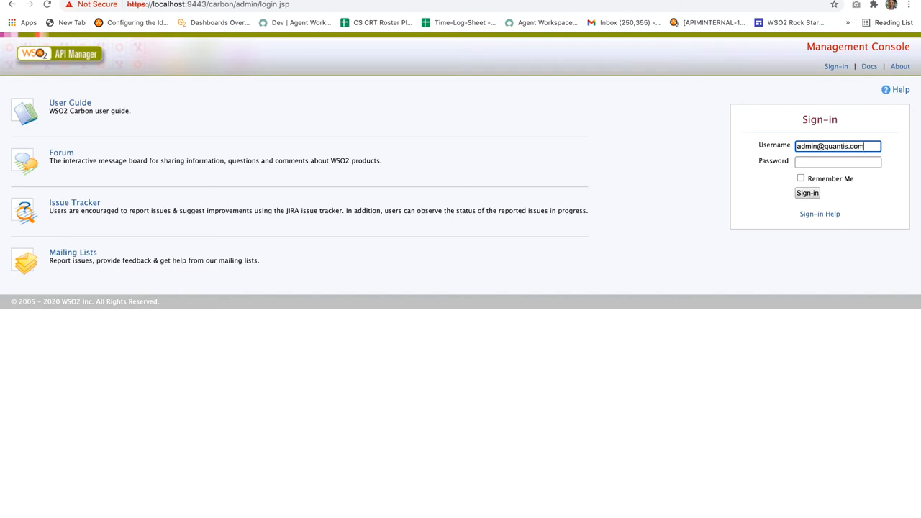
pyautogui.click(838, 161)
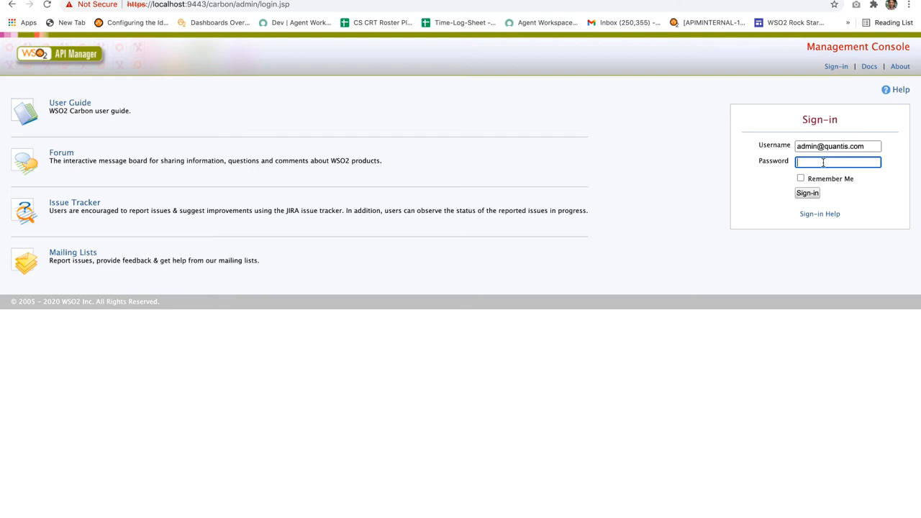
pyautogui.write('password')
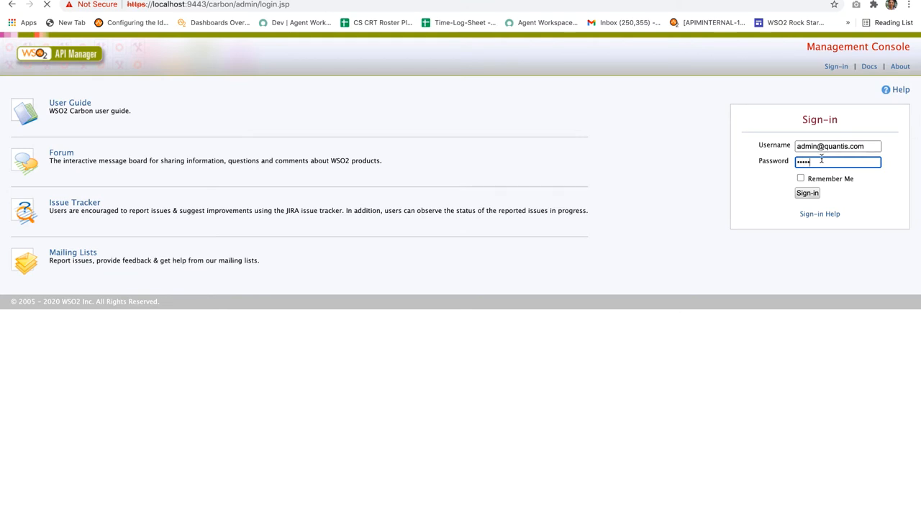
pyautogui.click(807, 193)
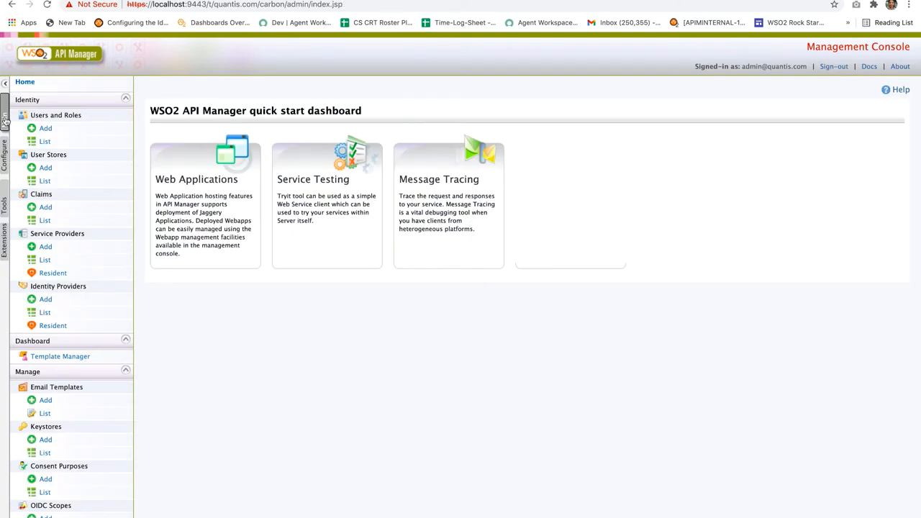
pyautogui.moveTo(53, 325)
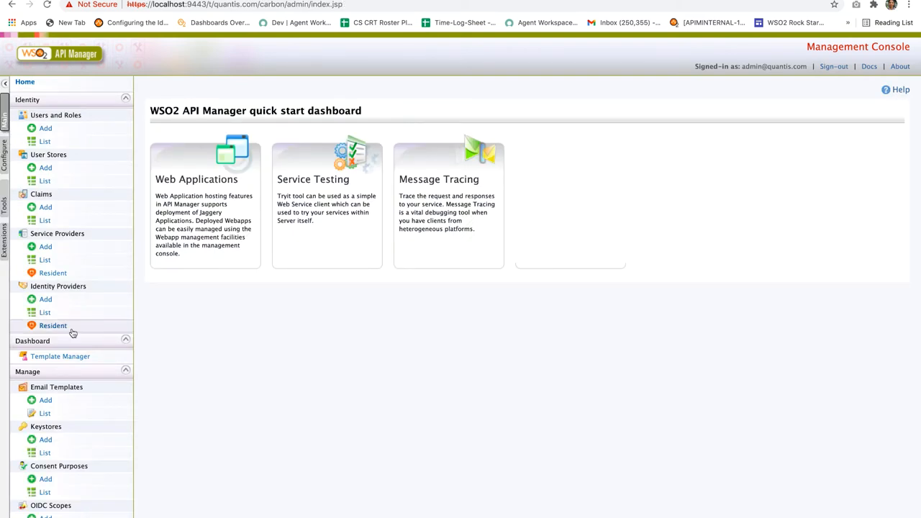
# Open Resources > Browse from the Main menu to view the registry root
pyautogui.scroll(-3)
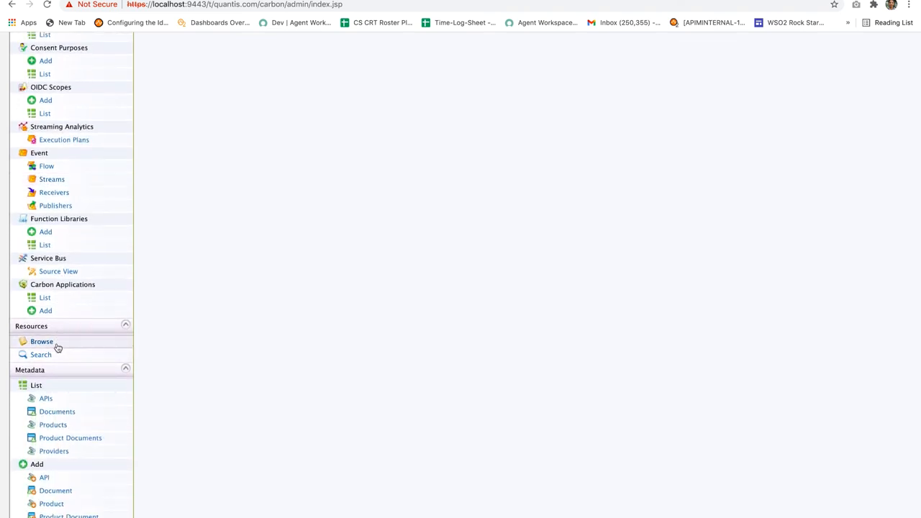
pyautogui.click(42, 342)
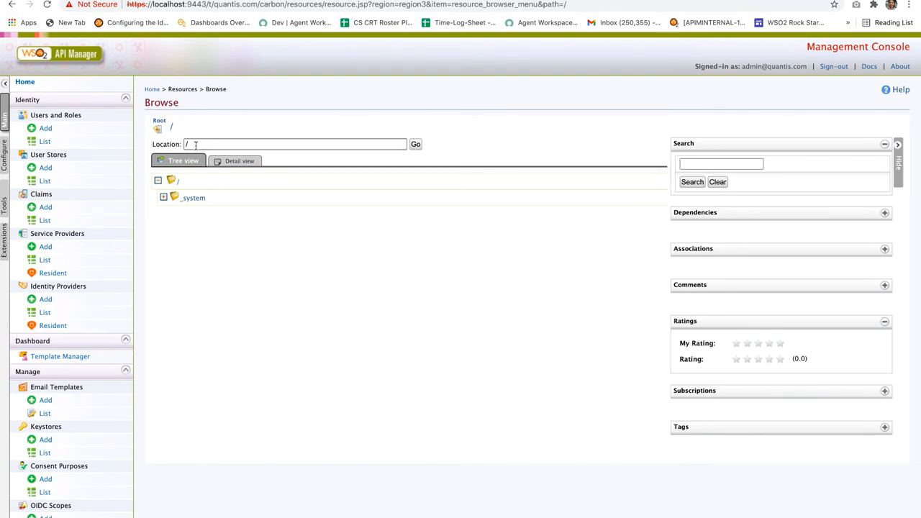
# Go to /_system/governance/apimgt/applicationdata/workflow-extensions.xml in the registry Location field
pyautogui.click(295, 144)
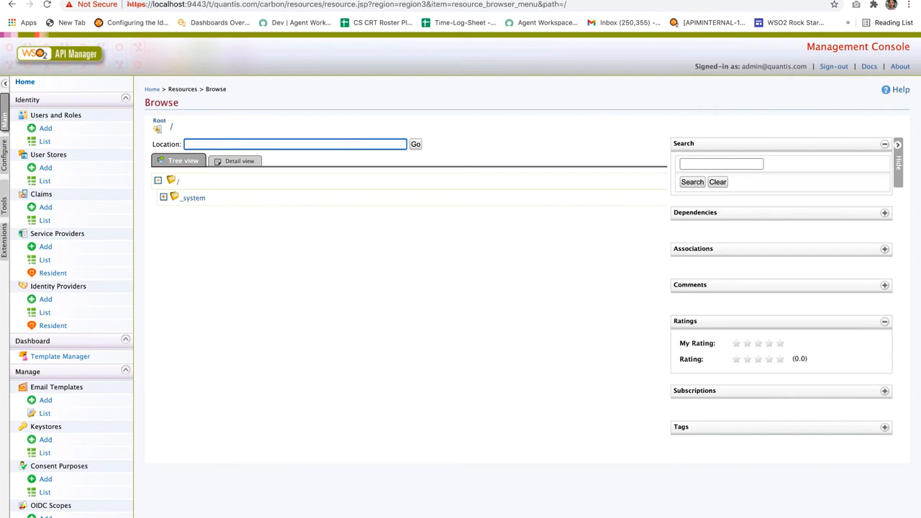
pyautogui.write('/_system/governance/apimgt/applicationdata/workflow-extensions.xml')
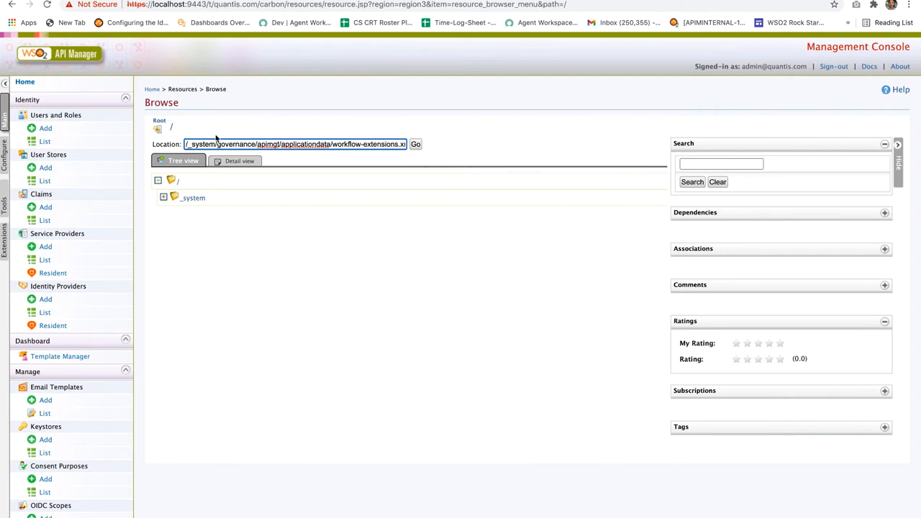
pyautogui.click(416, 144)
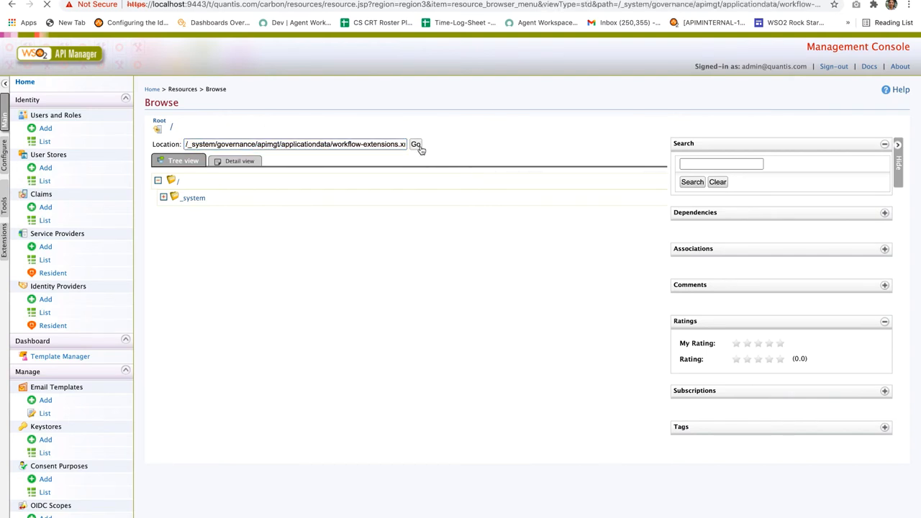
pyautogui.click(415, 144)
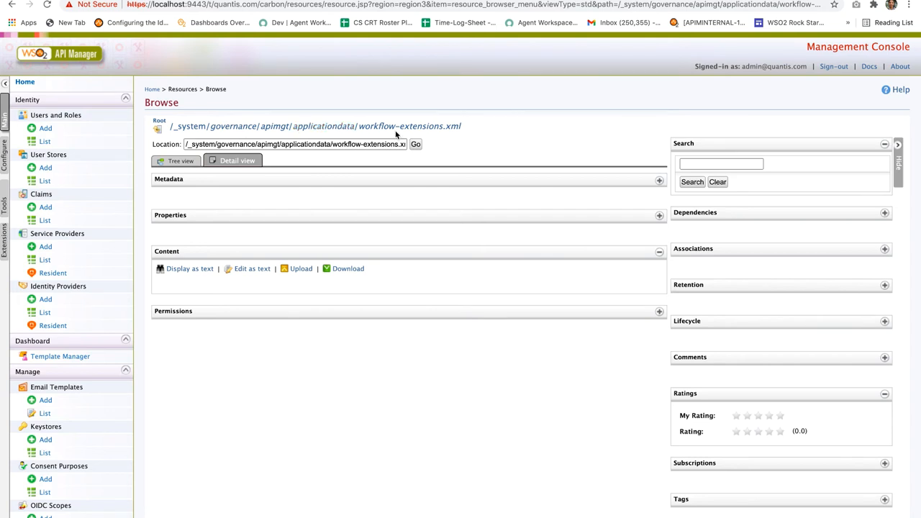
pyautogui.moveTo(454, 133)
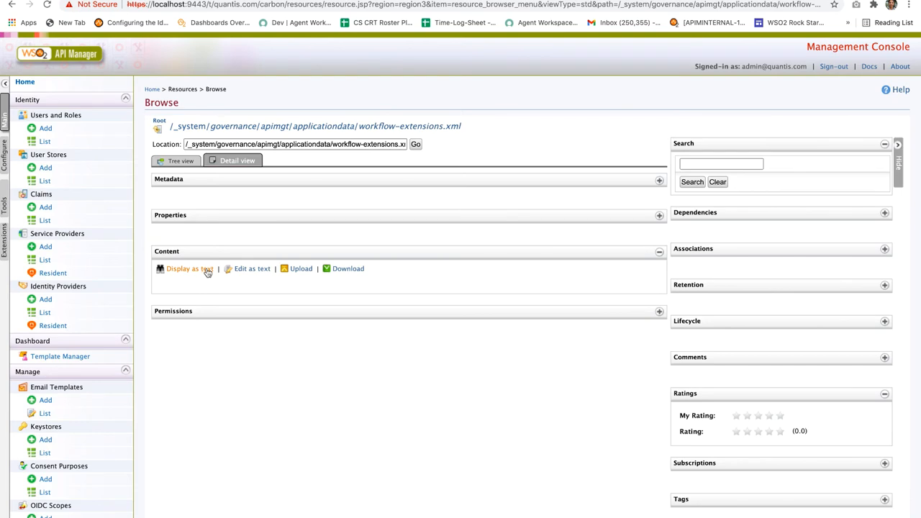
# Display workflow-extensions.xml as text and highlight the UserSignUpApprovalWorkflowExecutor line
pyautogui.click(185, 268)
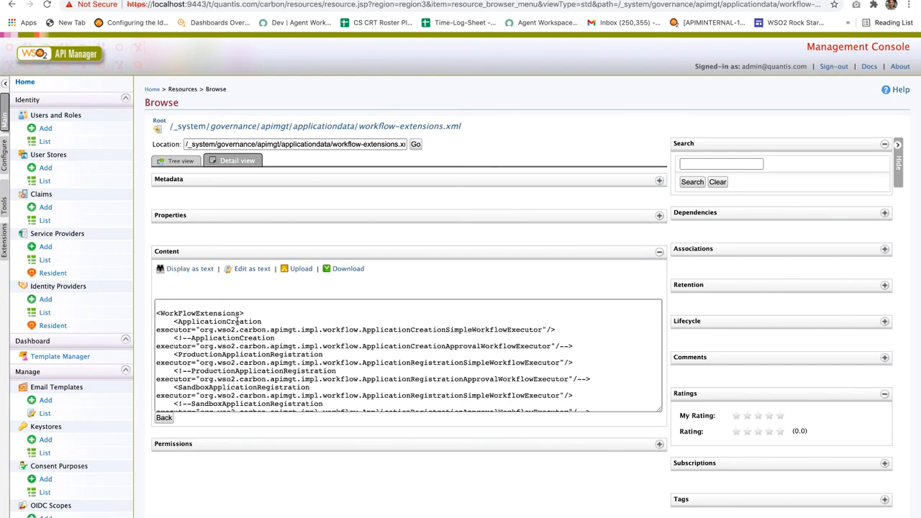
pyautogui.scroll(-3)
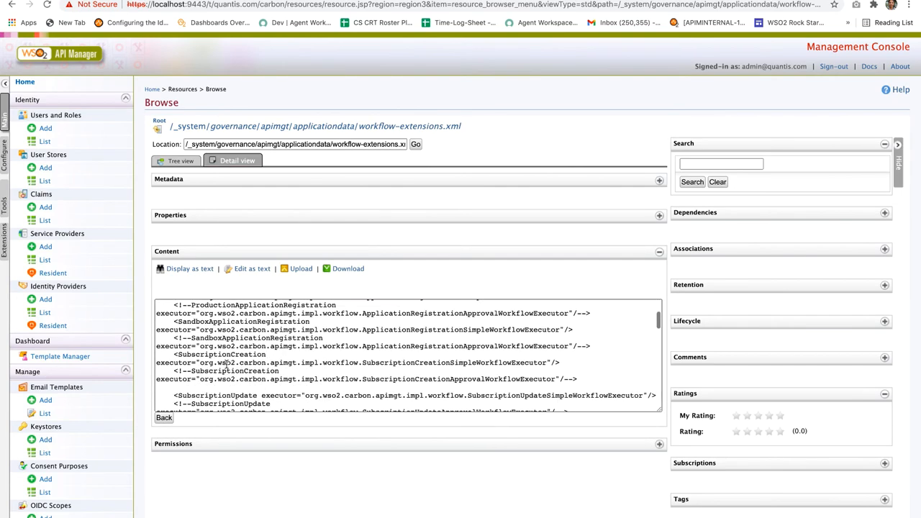
pyautogui.scroll(-3)
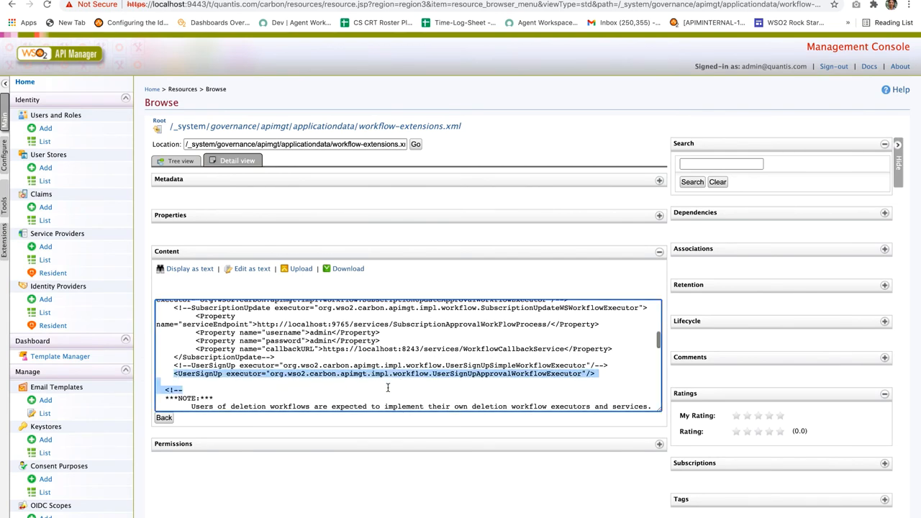
pyautogui.click(597, 373)
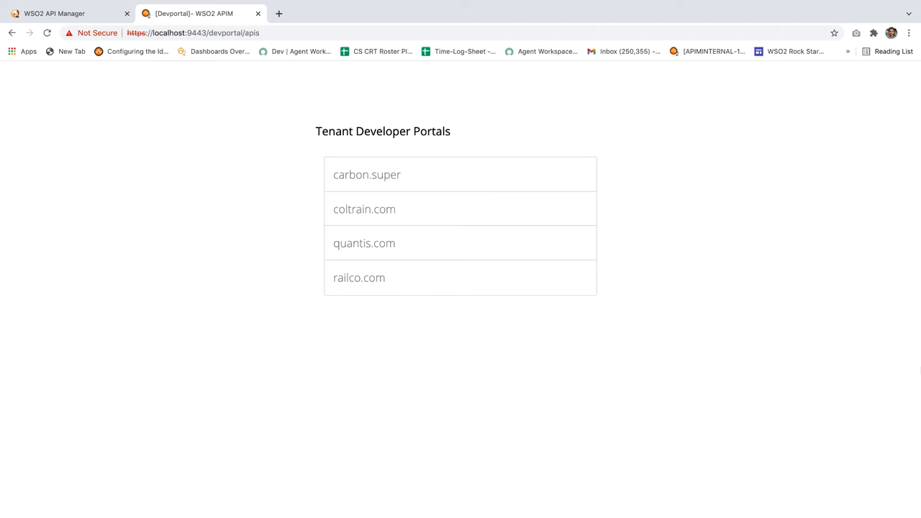
pyautogui.moveTo(394, 248)
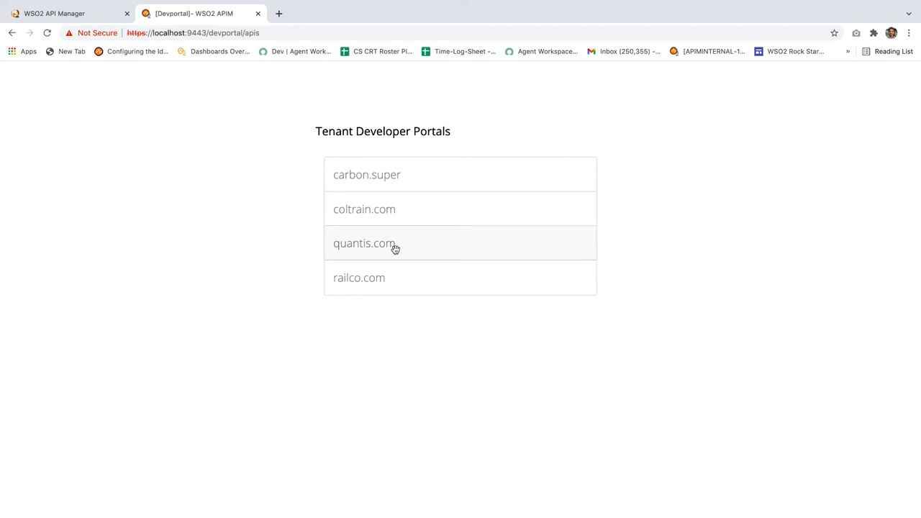
# Open the quantis.com tenant portal and go to its sign-in page
pyautogui.click(365, 243)
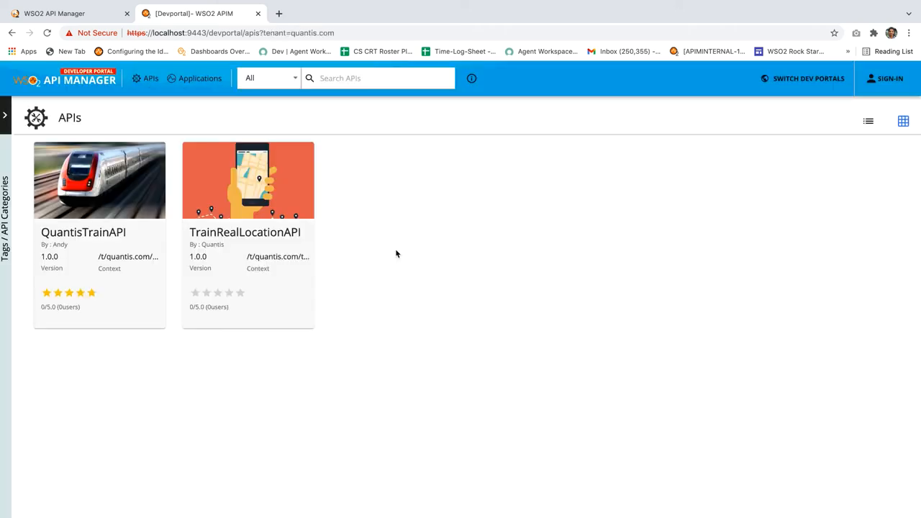
pyautogui.click(890, 79)
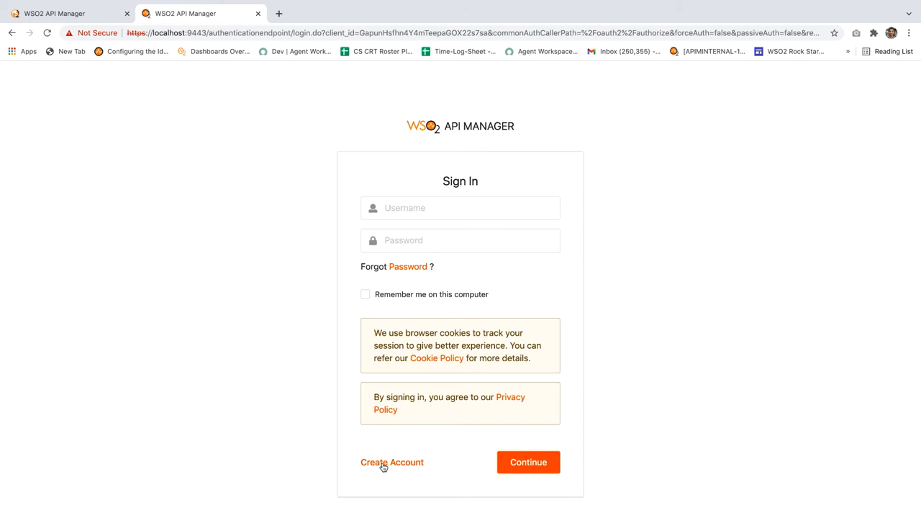
pyautogui.click(392, 462)
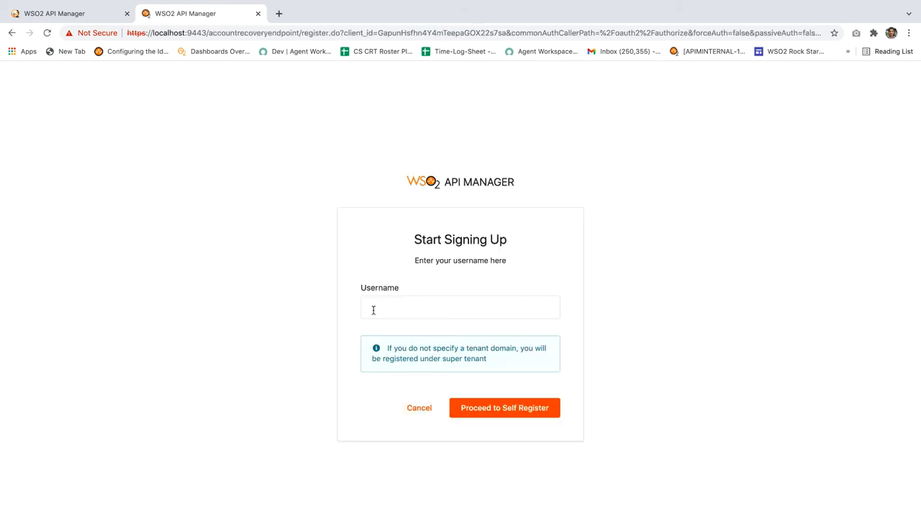
pyautogui.click(460, 307)
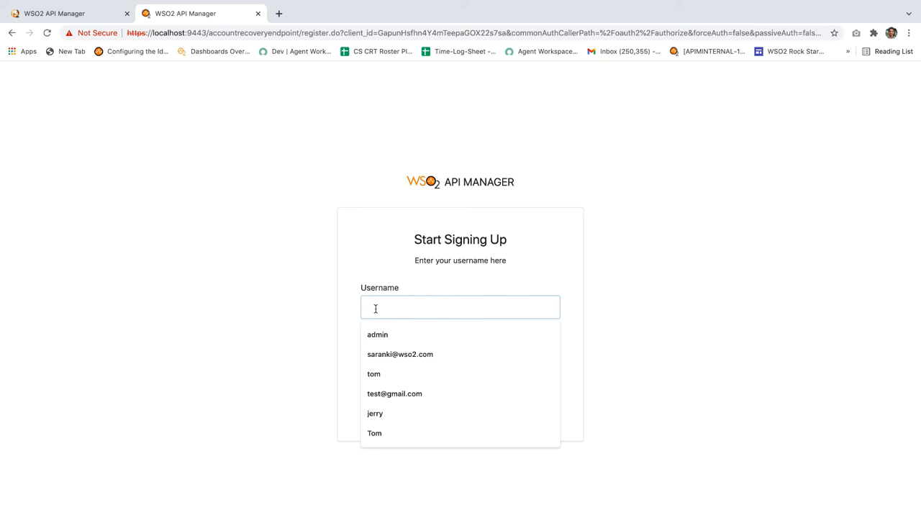
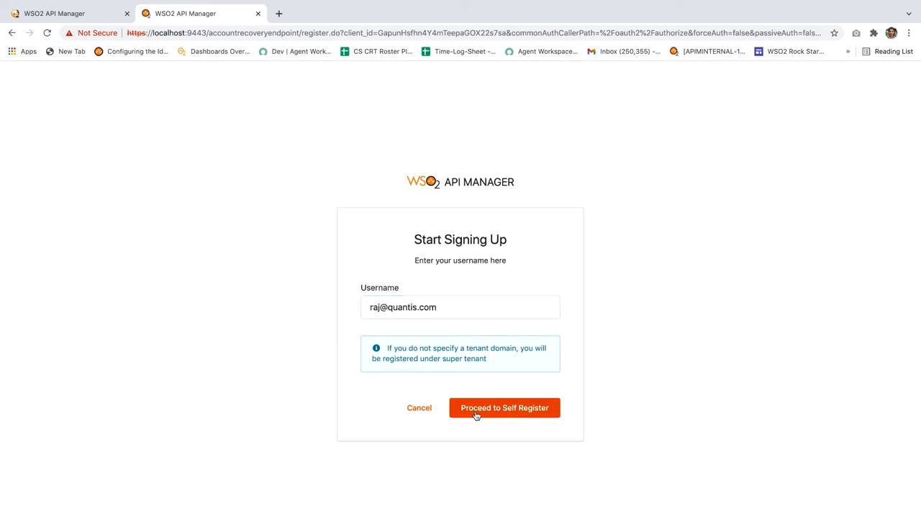
pyautogui.click(505, 409)
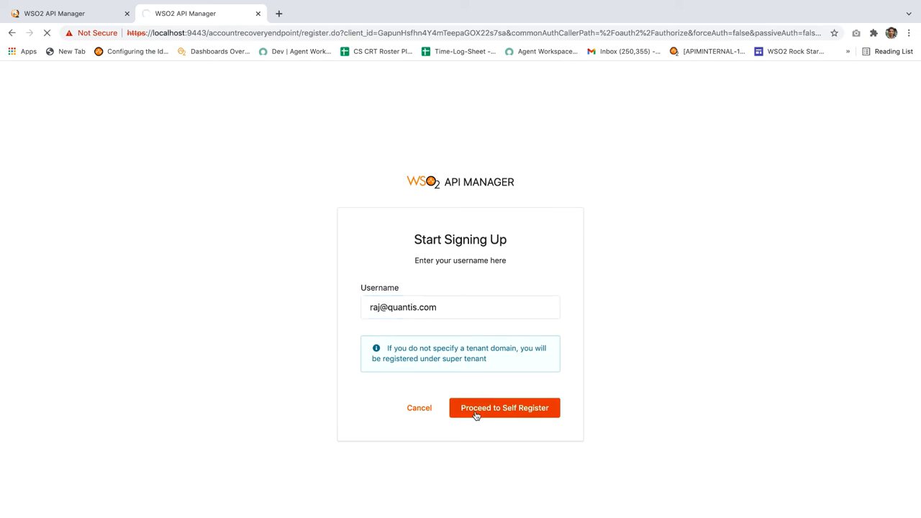
pyautogui.click(505, 407)
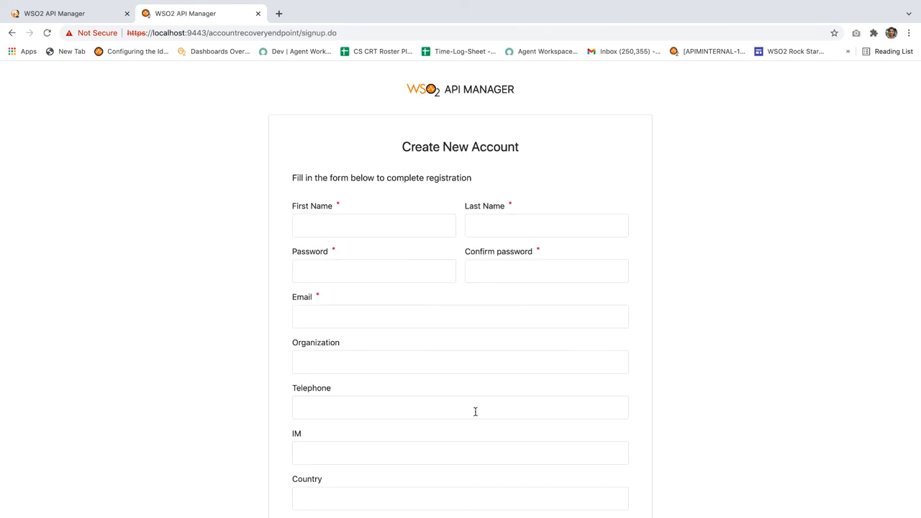
pyautogui.moveTo(335, 225)
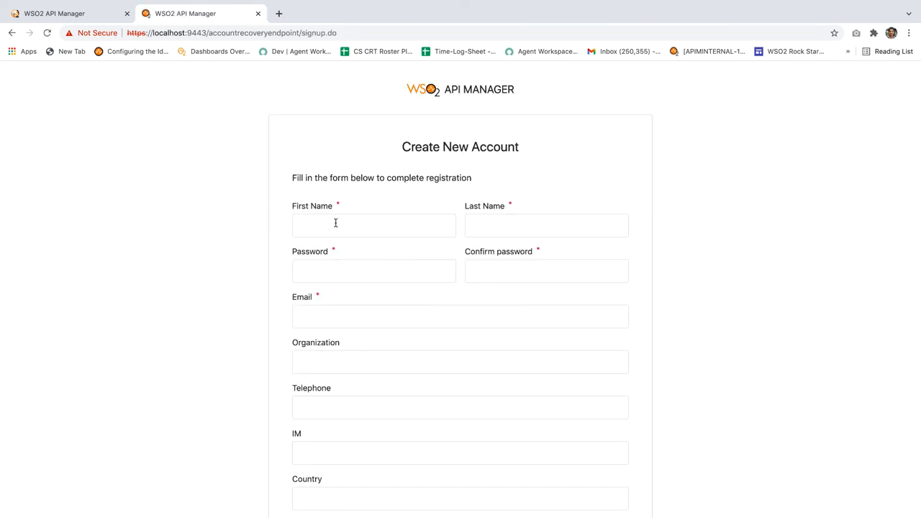
pyautogui.click(373, 225)
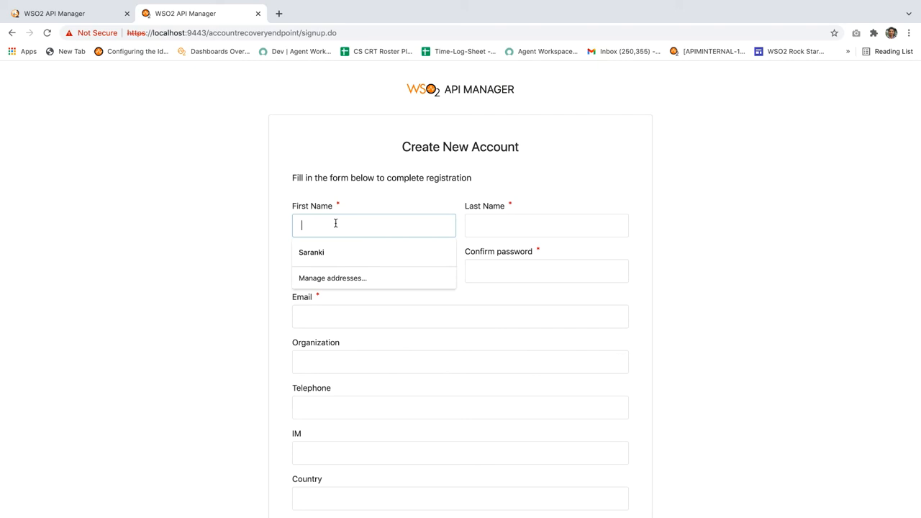
pyautogui.write('Raj')
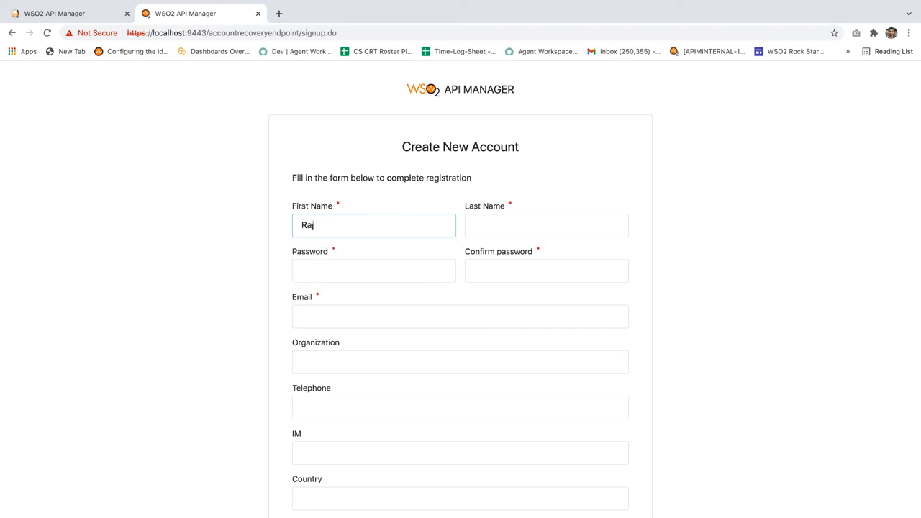
pyautogui.click(546, 226)
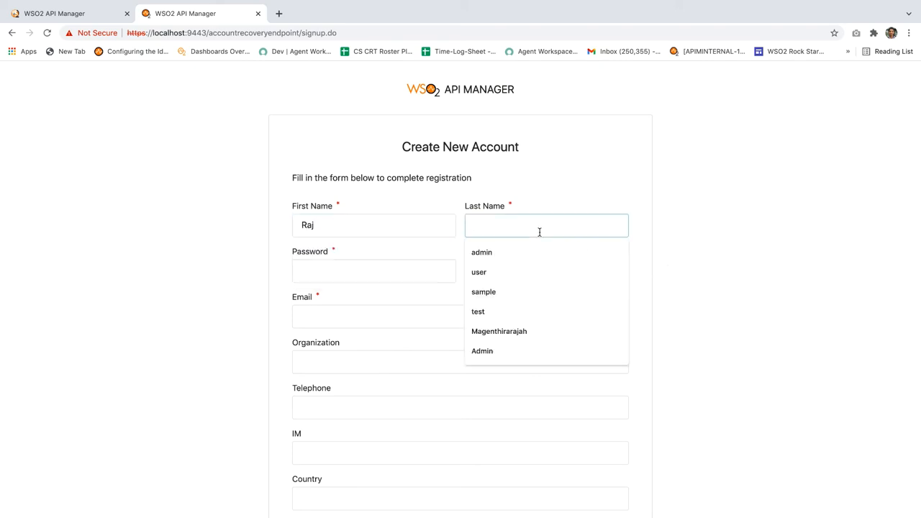
pyautogui.click(481, 351)
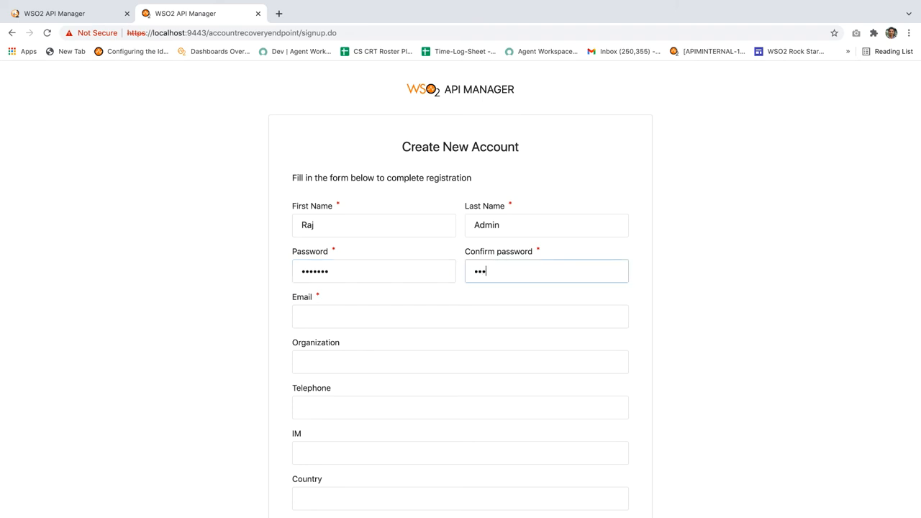
pyautogui.click(460, 317)
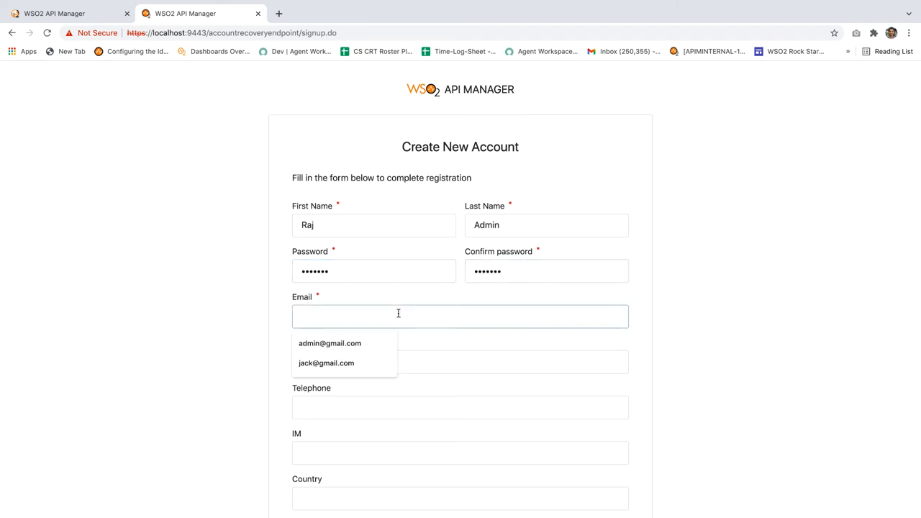
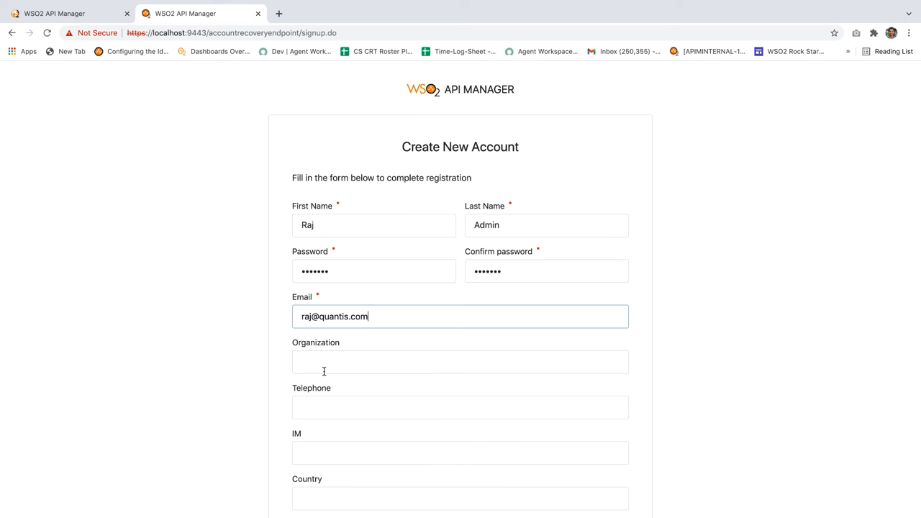
# Accept the privacy policy and submit the registration
pyautogui.scroll(-3)
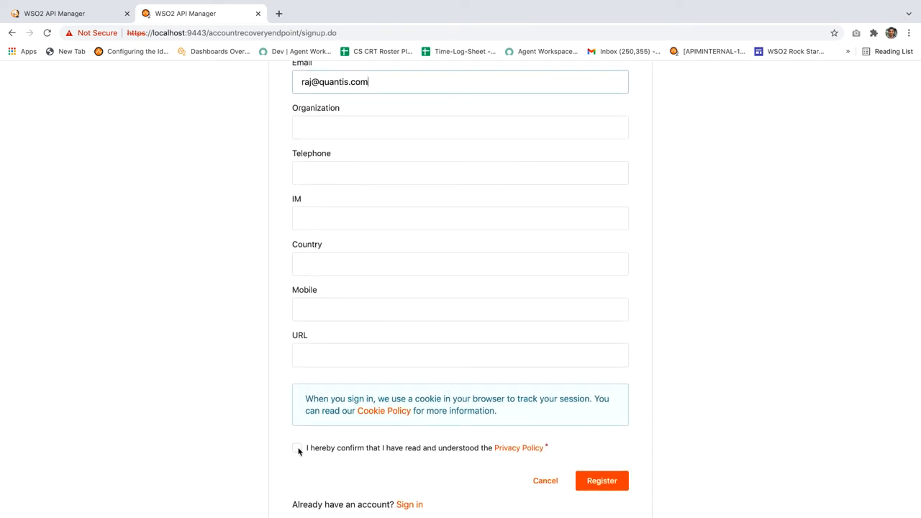
pyautogui.click(297, 447)
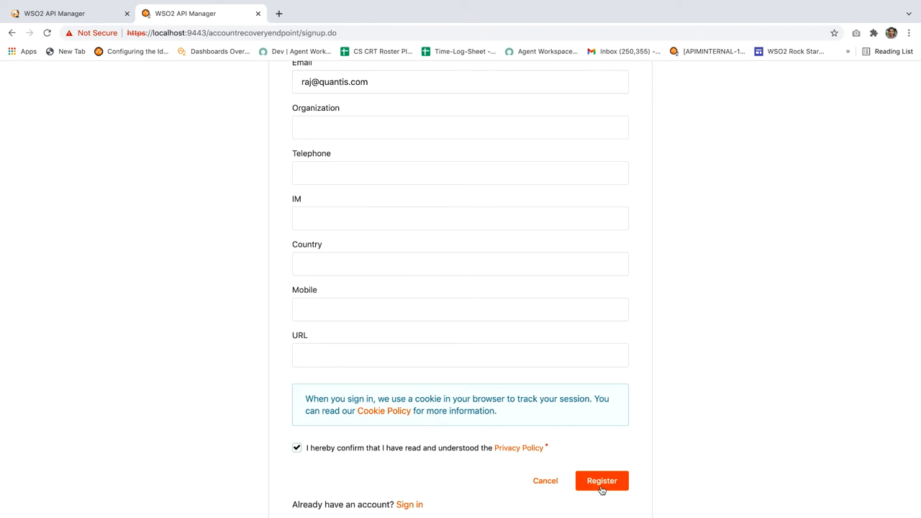
pyautogui.click(602, 481)
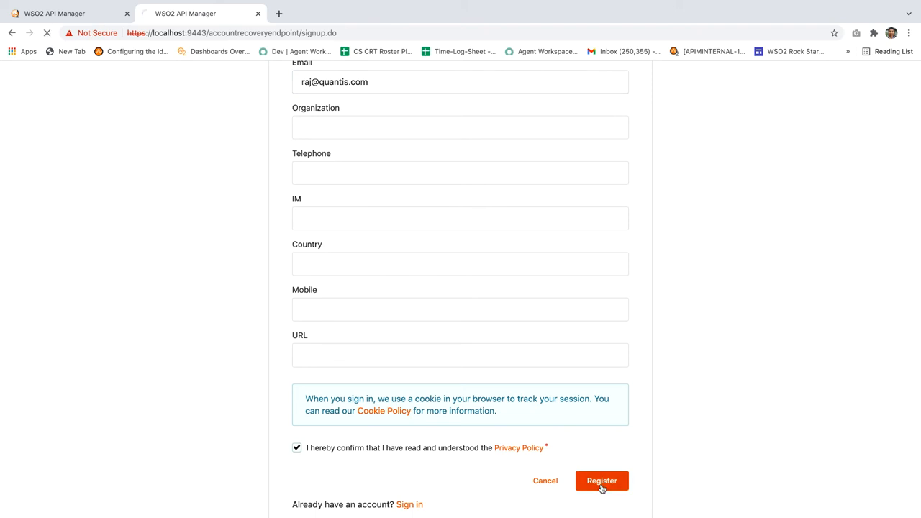
pyautogui.click(602, 481)
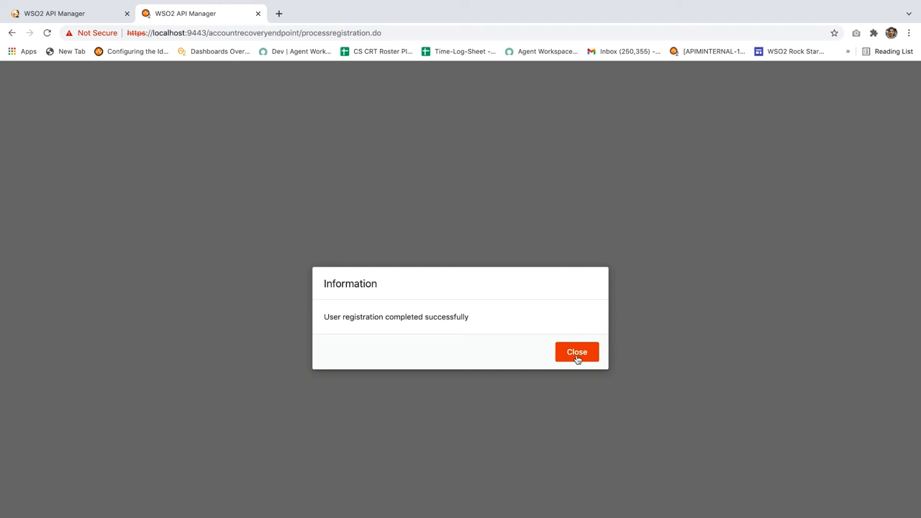
# Dismiss the success message and try logging in as raj with the password
pyautogui.click(577, 352)
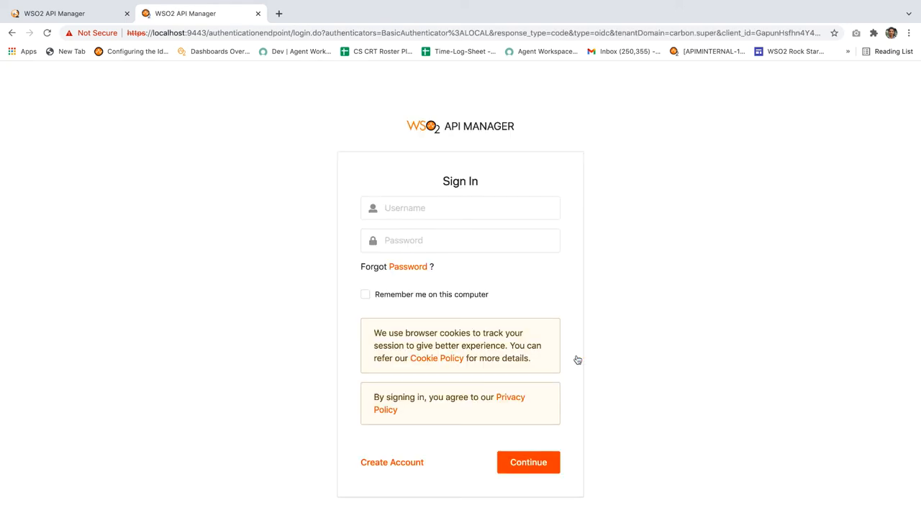
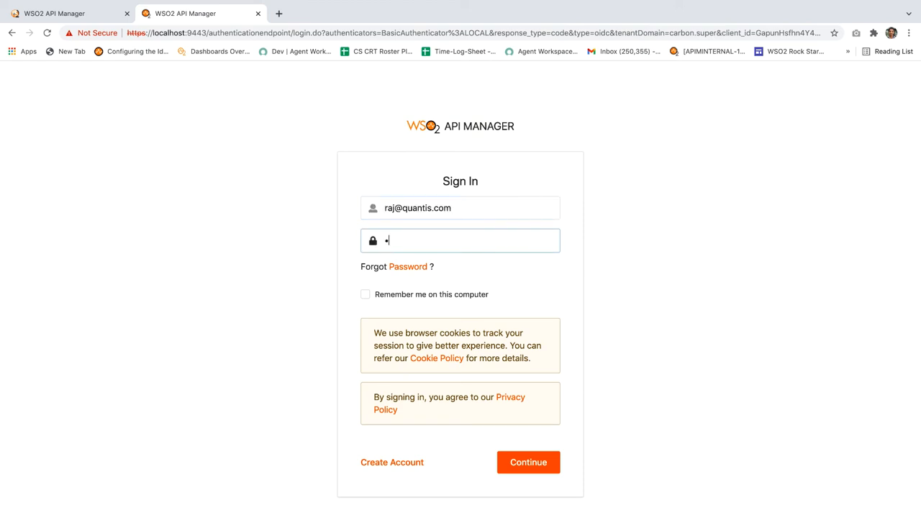
pyautogui.write('password')
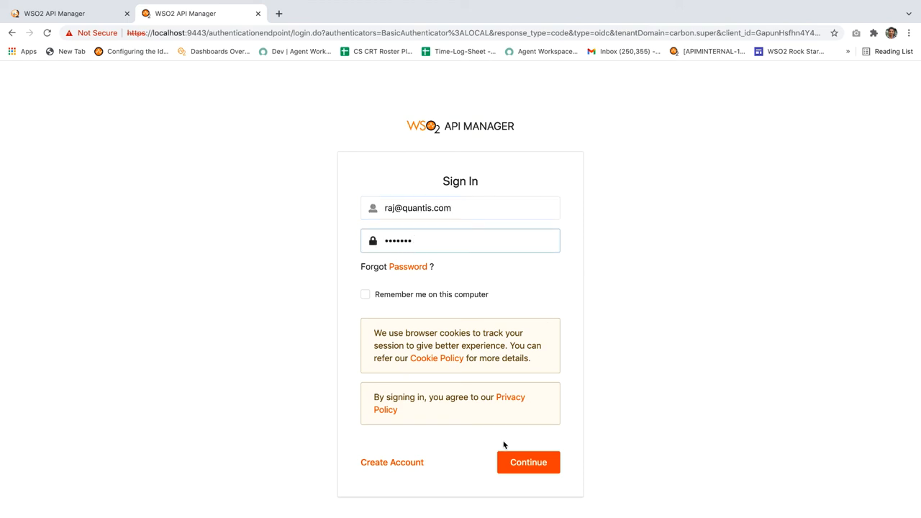
pyautogui.click(529, 463)
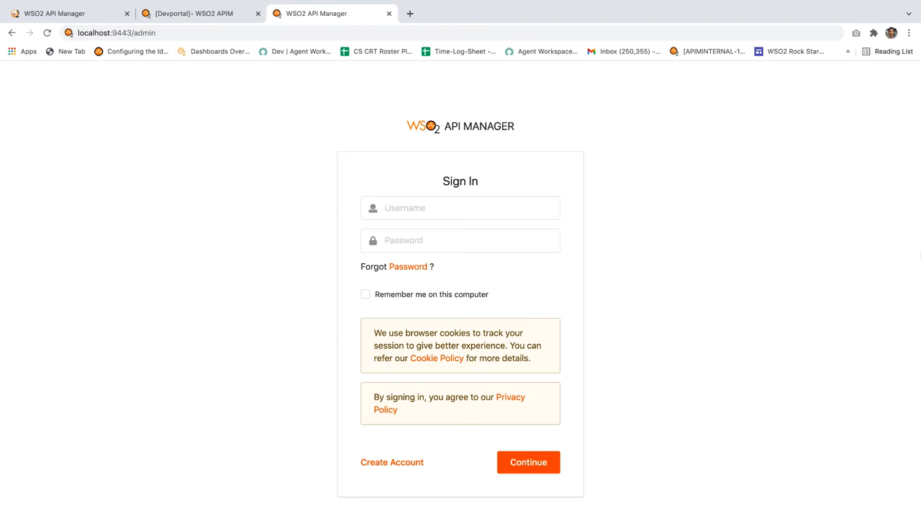
pyautogui.click(266, 32)
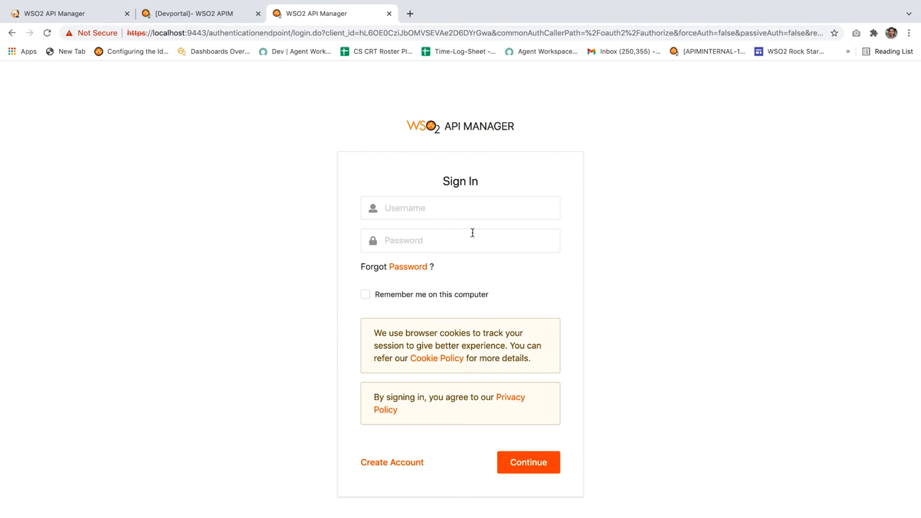
pyautogui.click(460, 208)
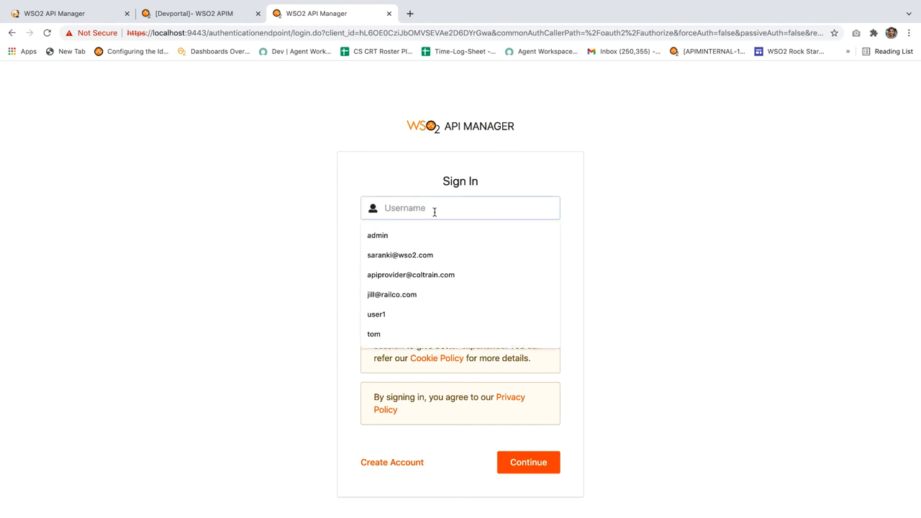
pyautogui.write('admin')
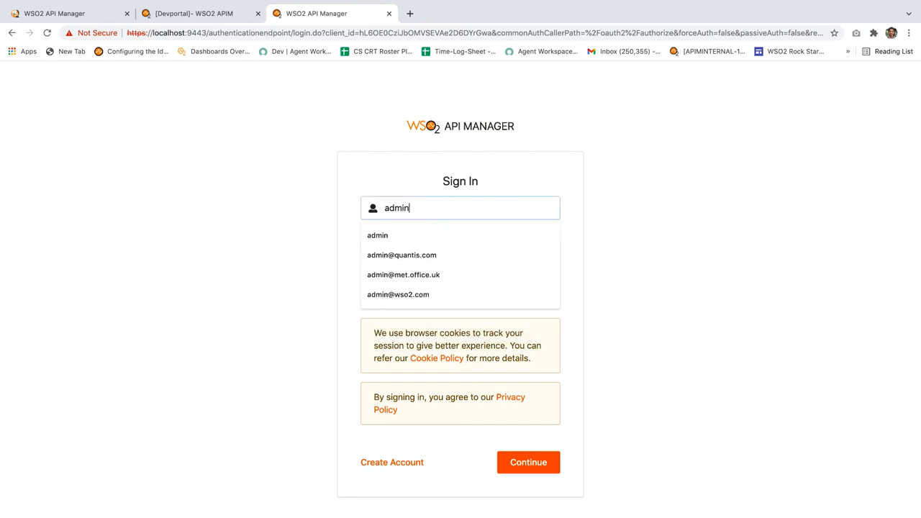
pyautogui.click(402, 254)
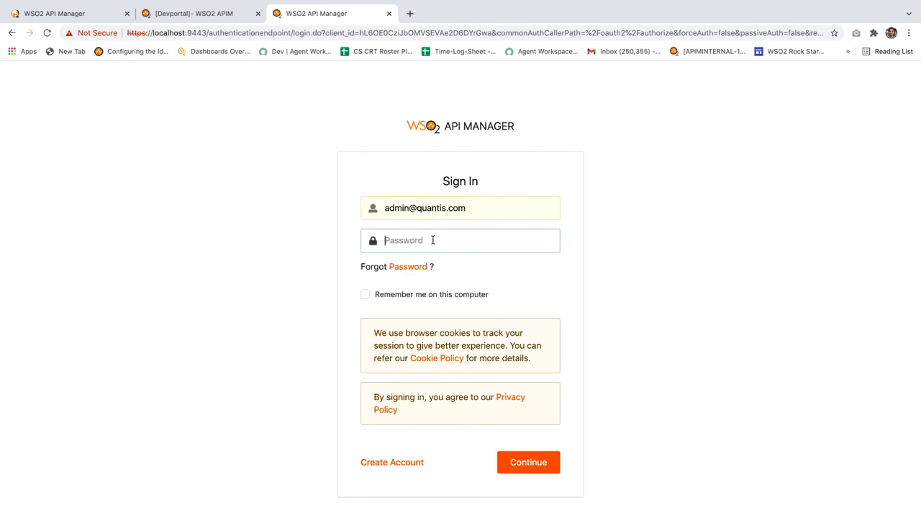
pyautogui.click(528, 462)
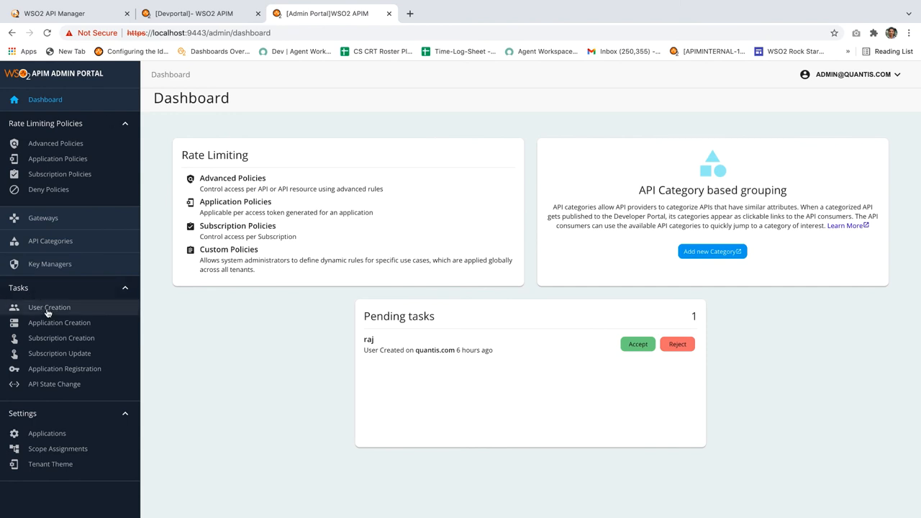
# Approve raj's request under Tasks > User Creation
pyautogui.click(49, 308)
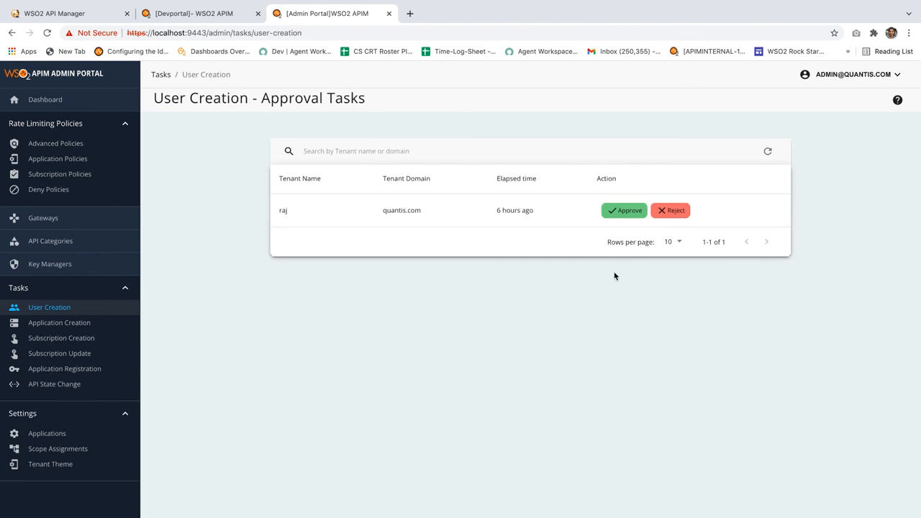
pyautogui.click(624, 210)
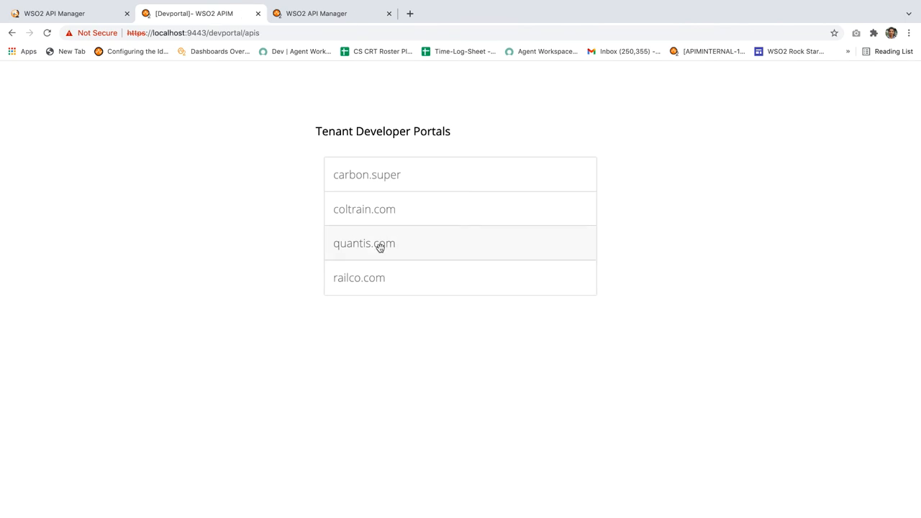
pyautogui.click(365, 243)
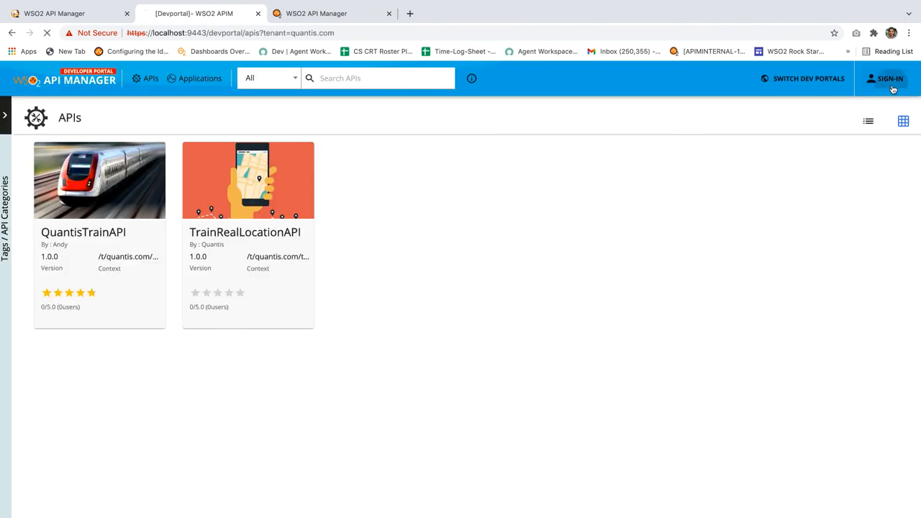
pyautogui.click(885, 79)
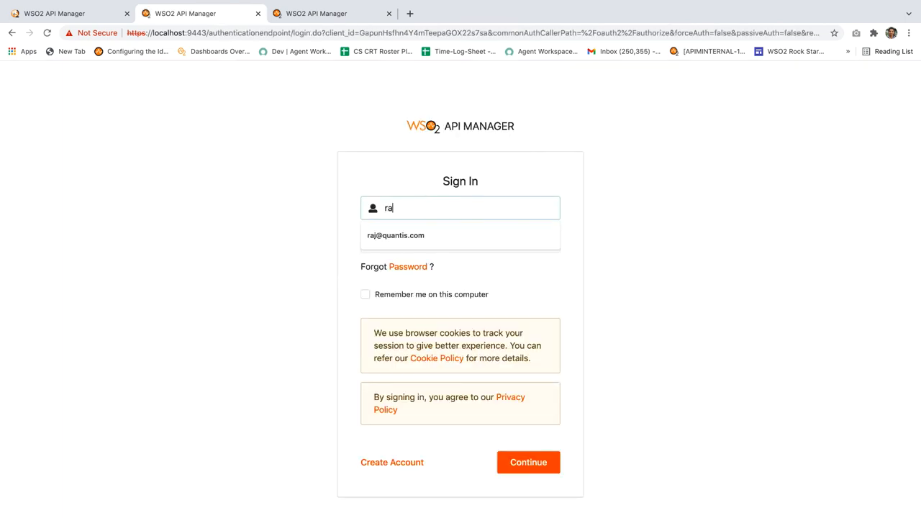
pyautogui.click(395, 235)
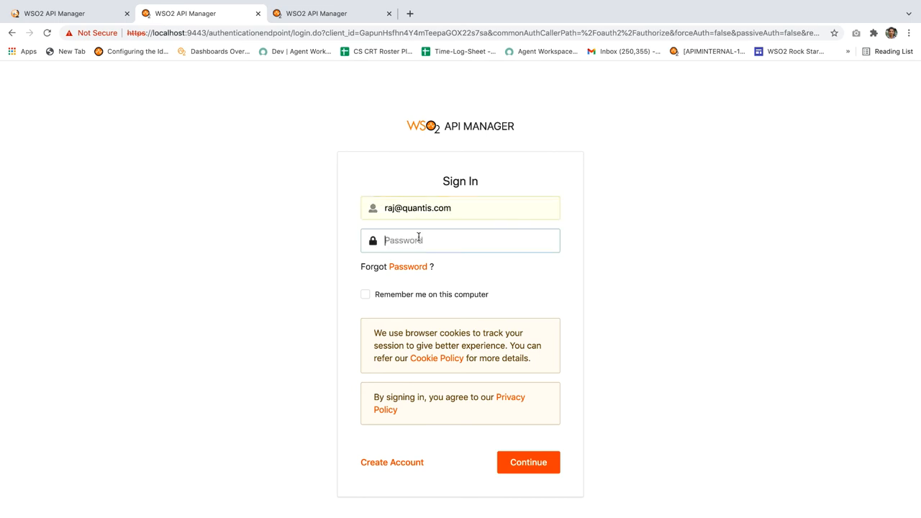
pyautogui.write('•')
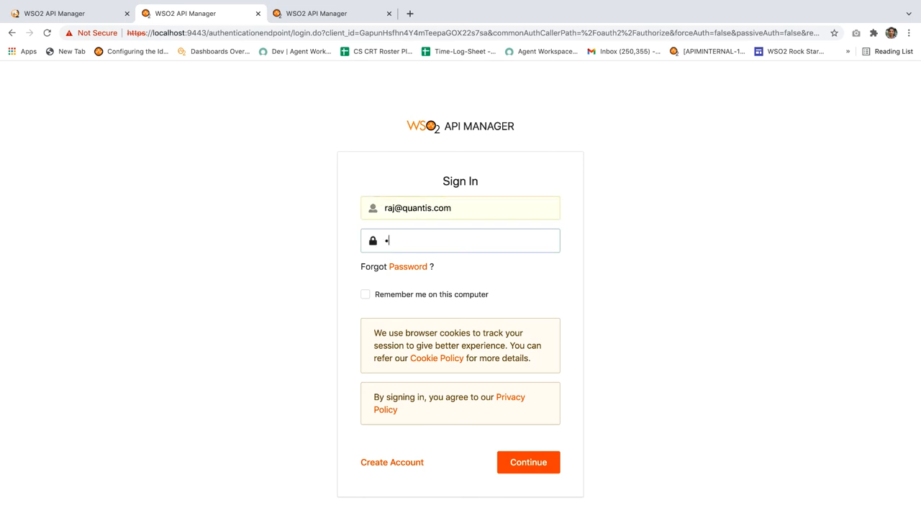
pyautogui.write('password')
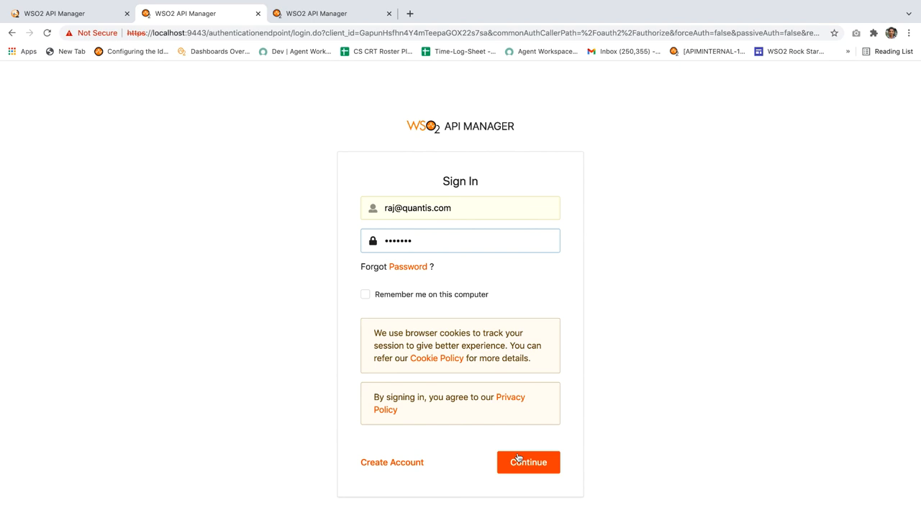
pyautogui.click(529, 463)
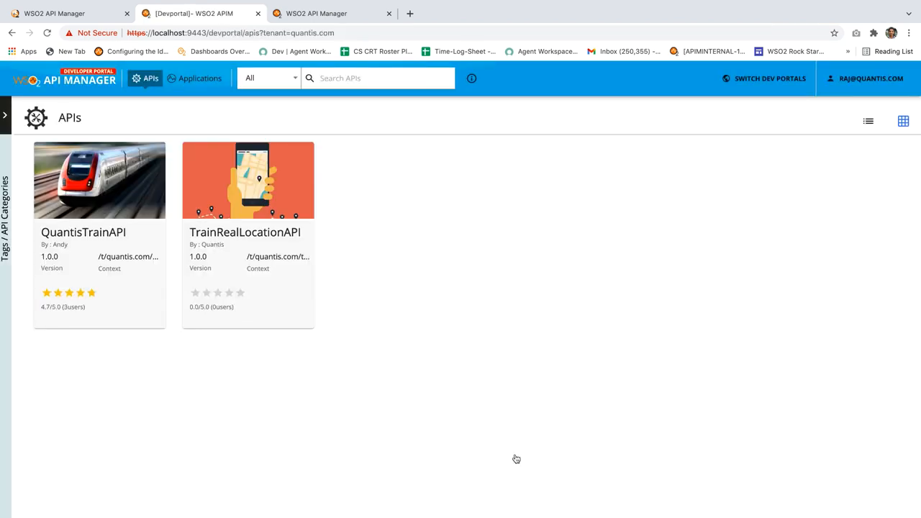
pyautogui.moveTo(881, 92)
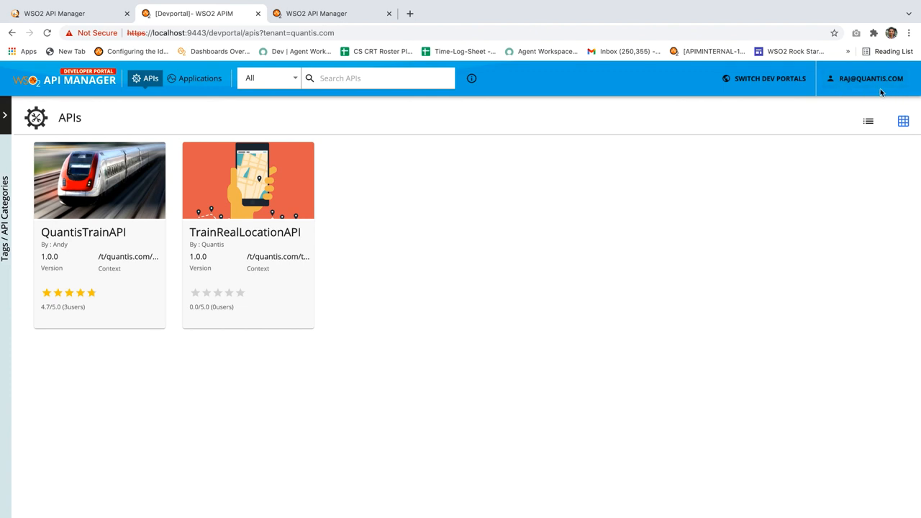
pyautogui.moveTo(890, 92)
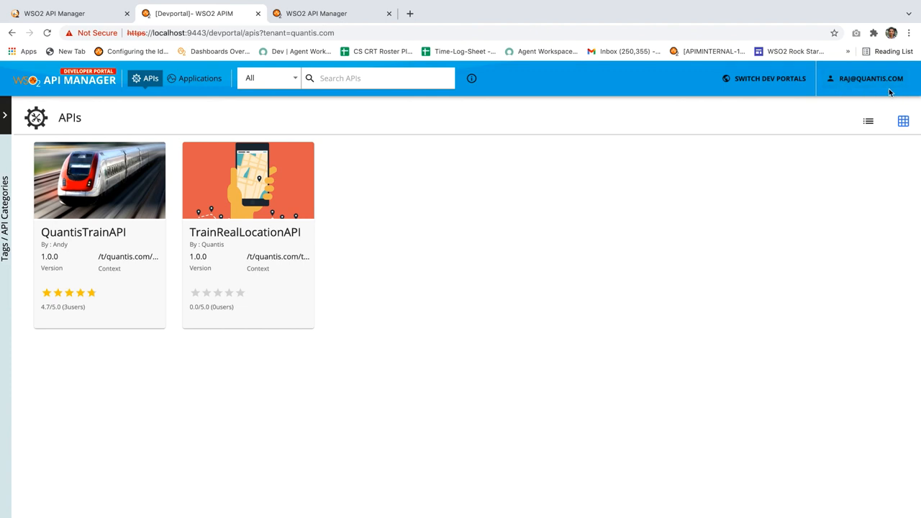